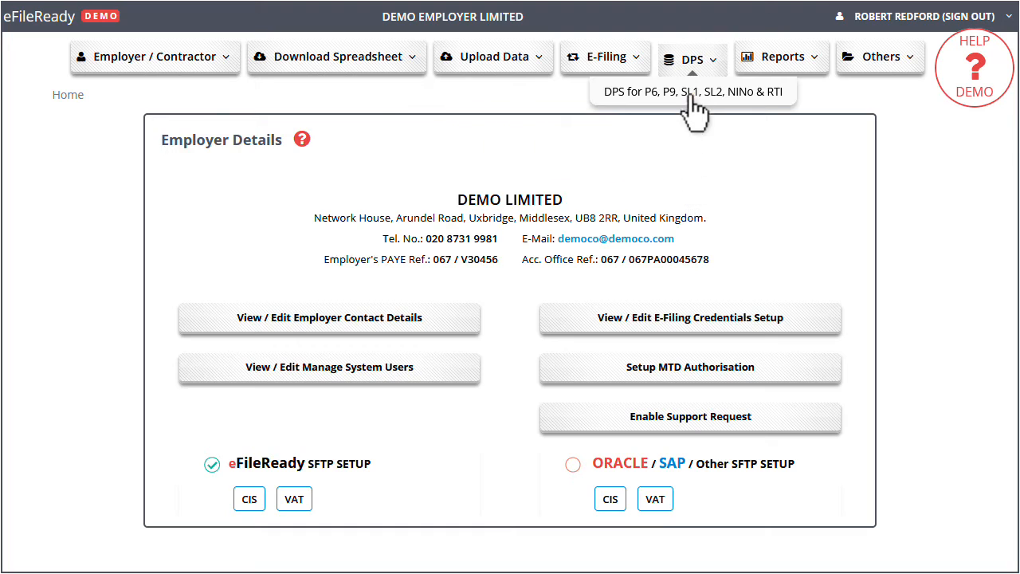
# Step: Open the 'DPS for P6, P9, SL1, SL2, NINo & RTI' page to view P6 notices
pyautogui.click(691, 90)
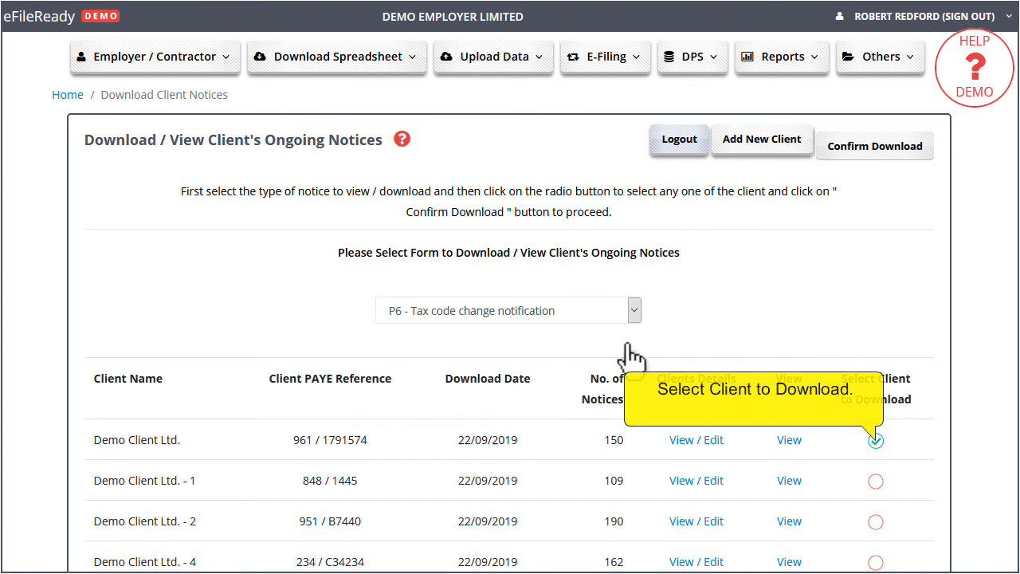
# Step: Download Demo Client Ltd.'s notices and view the 86-notice P6 batch details
pyautogui.click(875, 439)
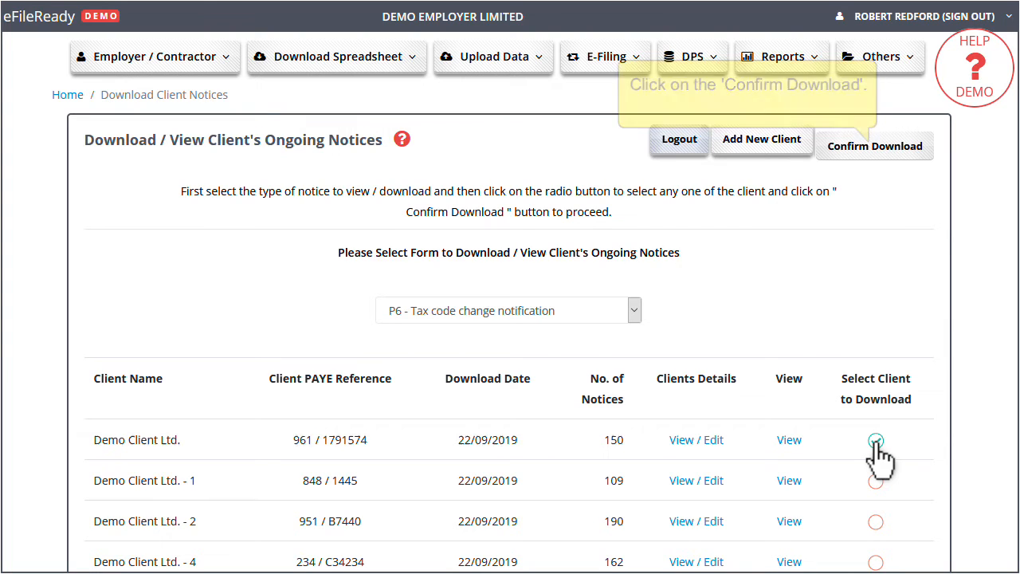
pyautogui.click(874, 145)
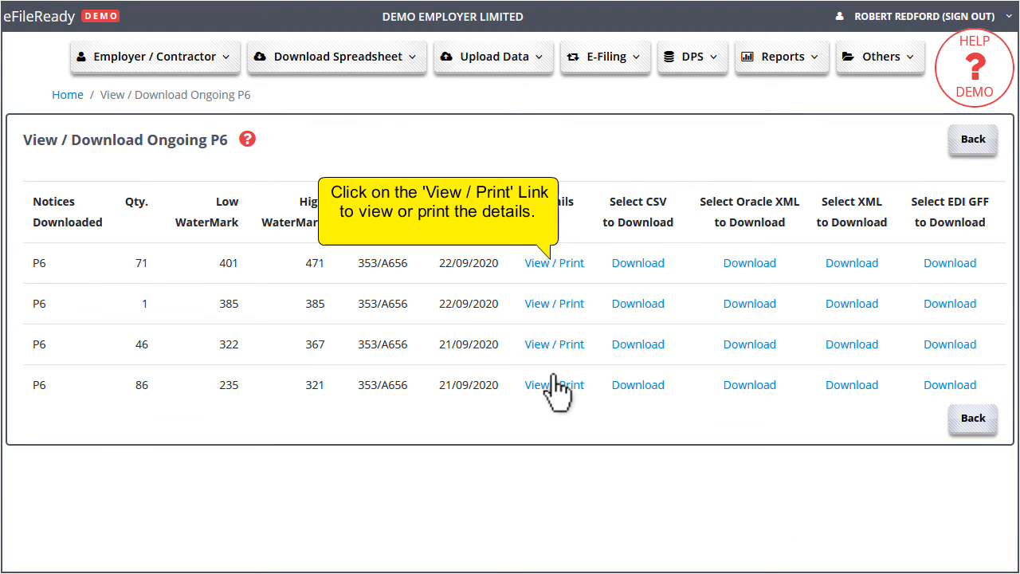
pyautogui.click(553, 384)
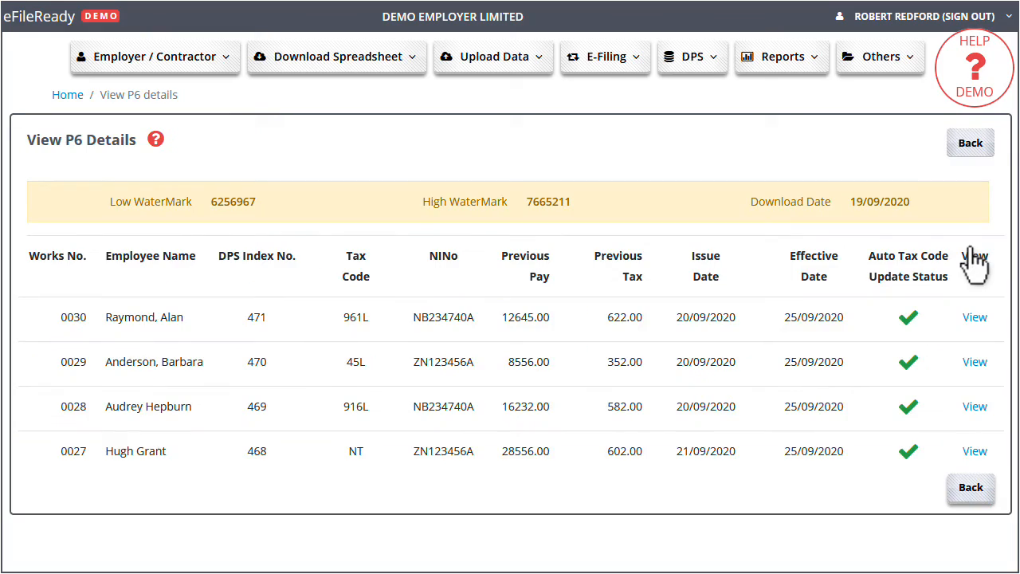